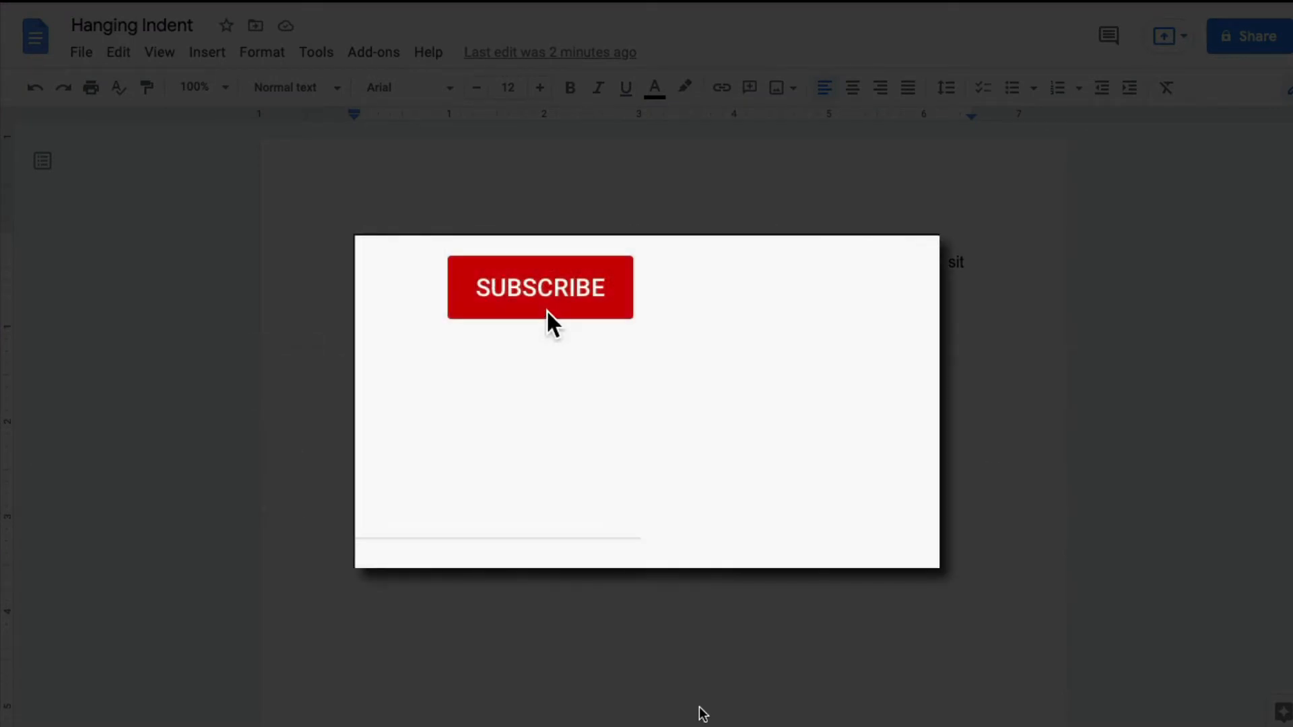
- With the cursor in the Lorem ipsum paragraph, reach Indentation options via Format > Align & indent
left_click(540, 287)
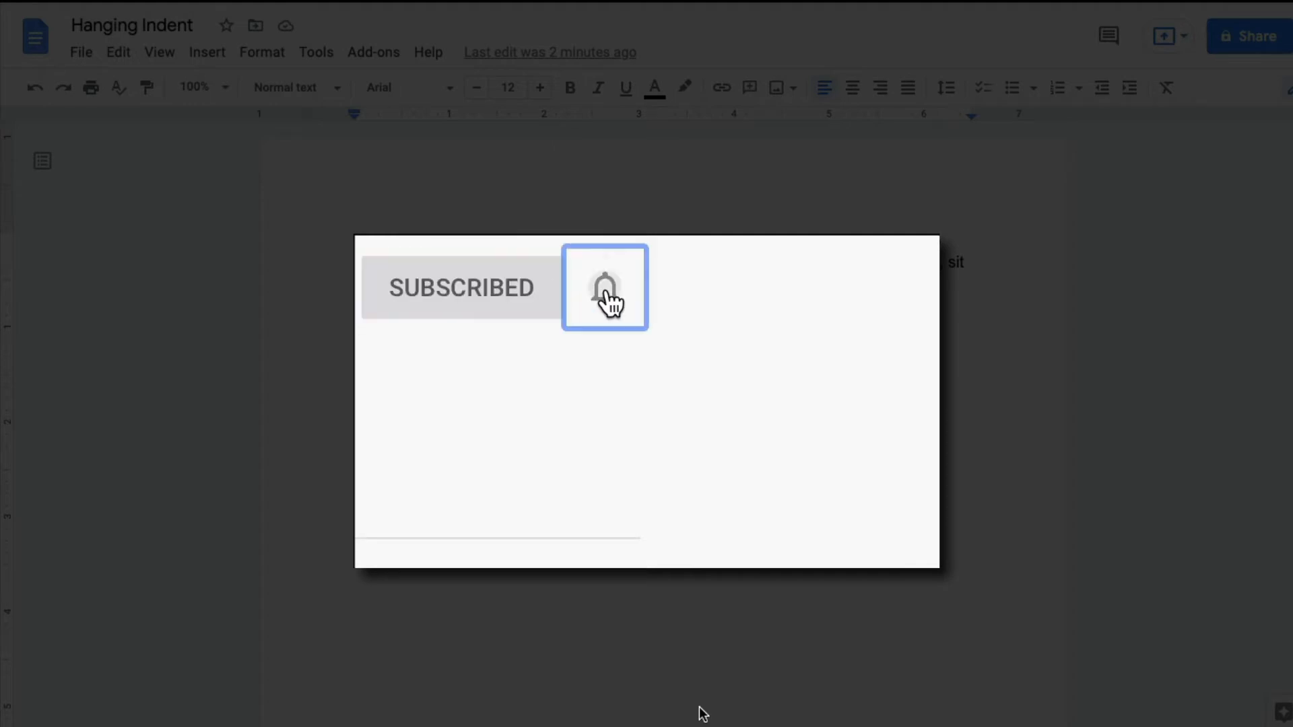
left_click(604, 288)
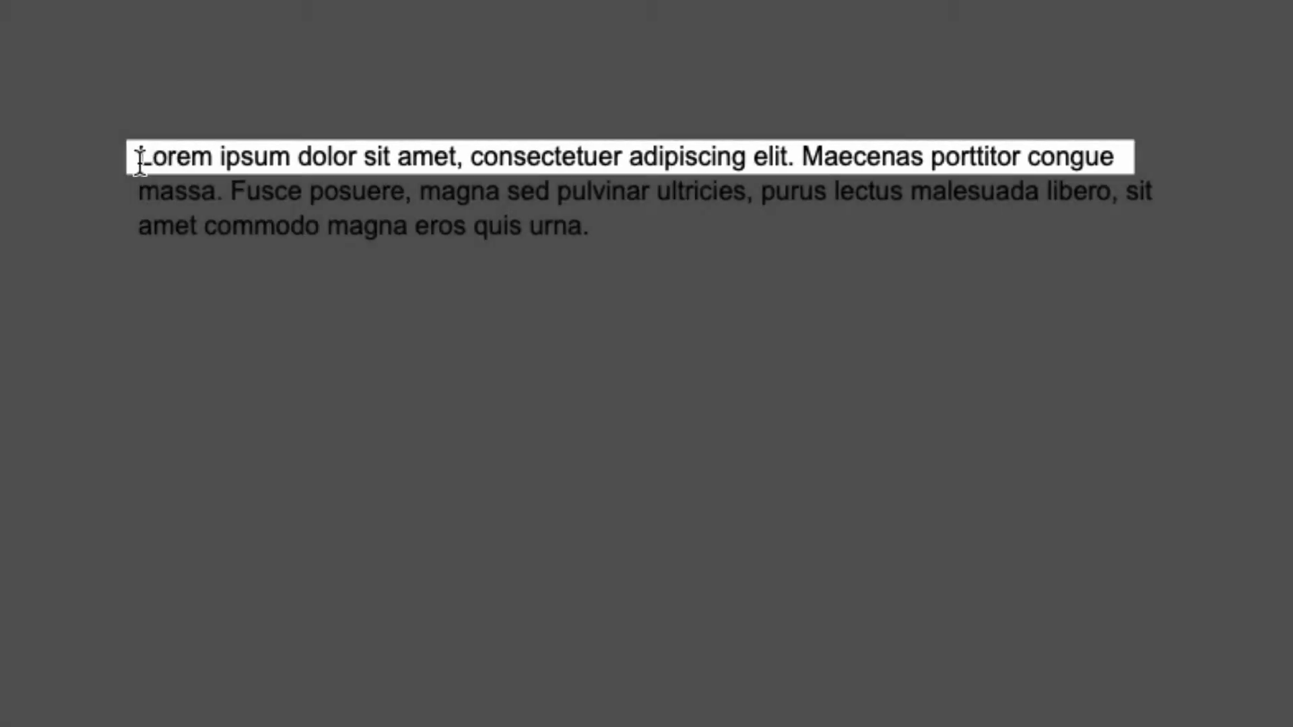
left_click(137, 205)
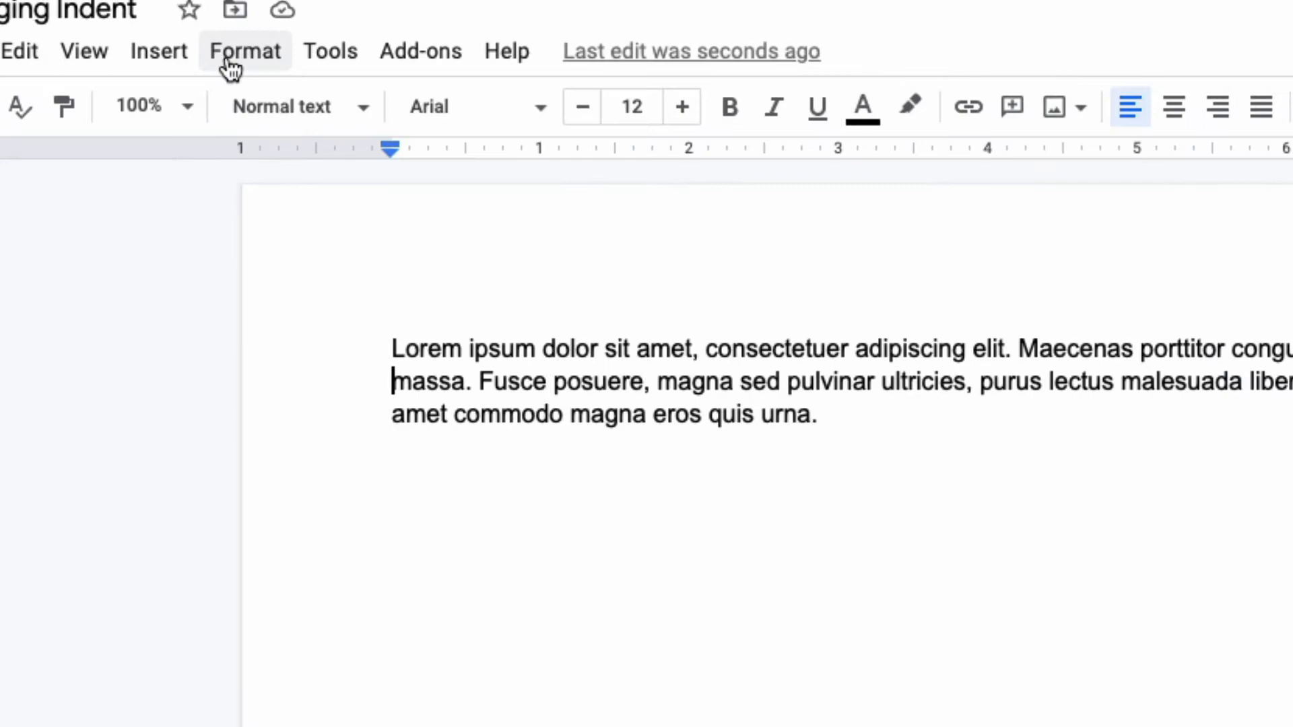
left_click(244, 50)
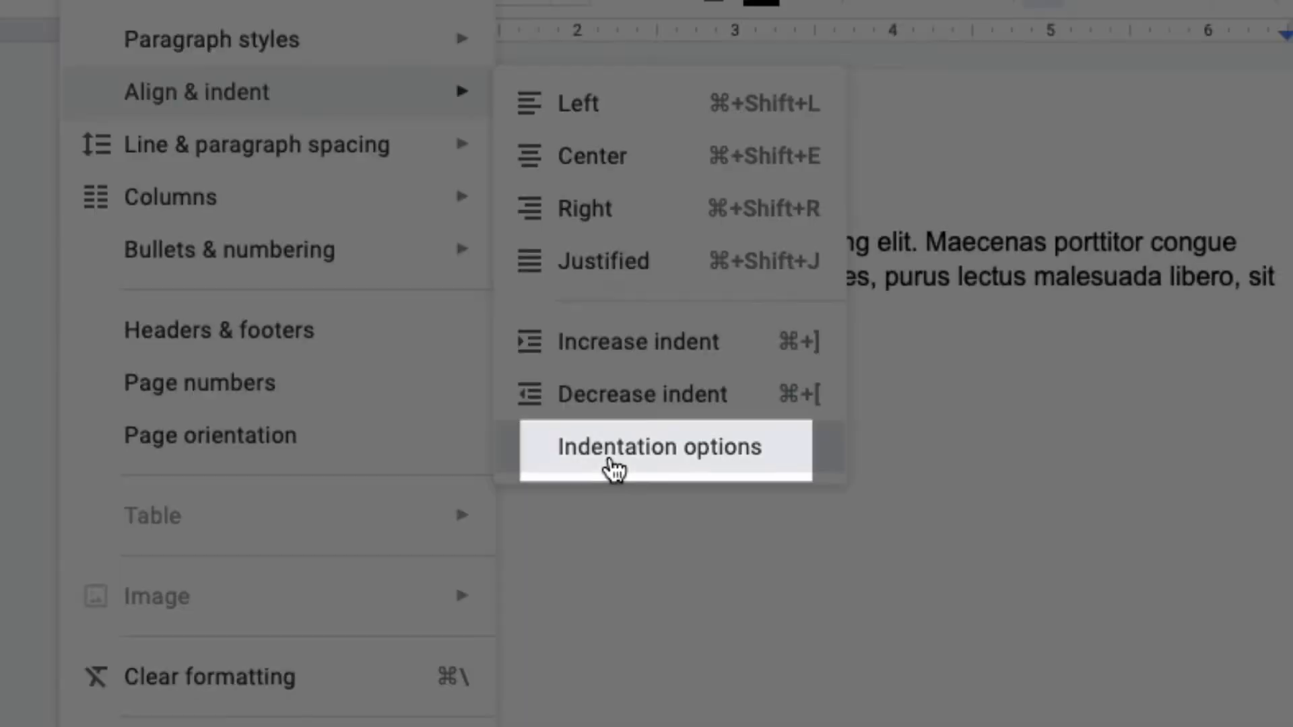
left_click(658, 447)
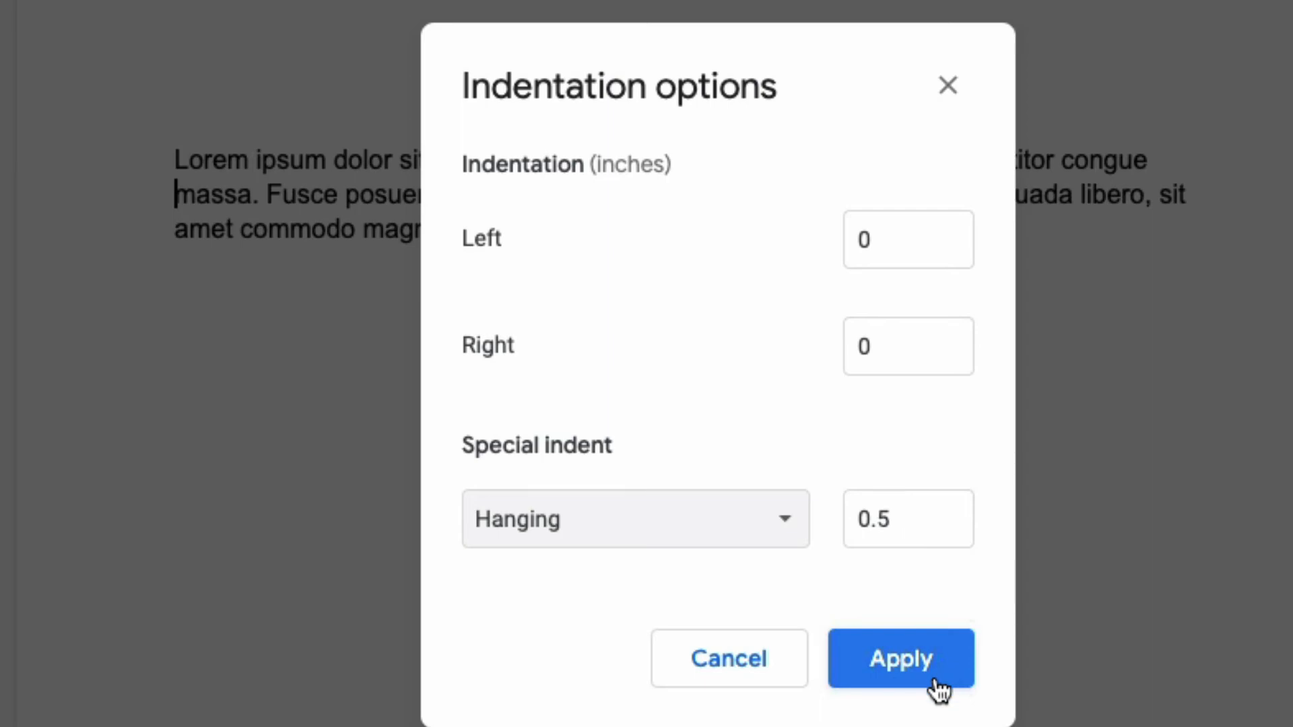
- Apply a Hanging special indent of 0.5 inch to the paragraph
left_click(901, 658)
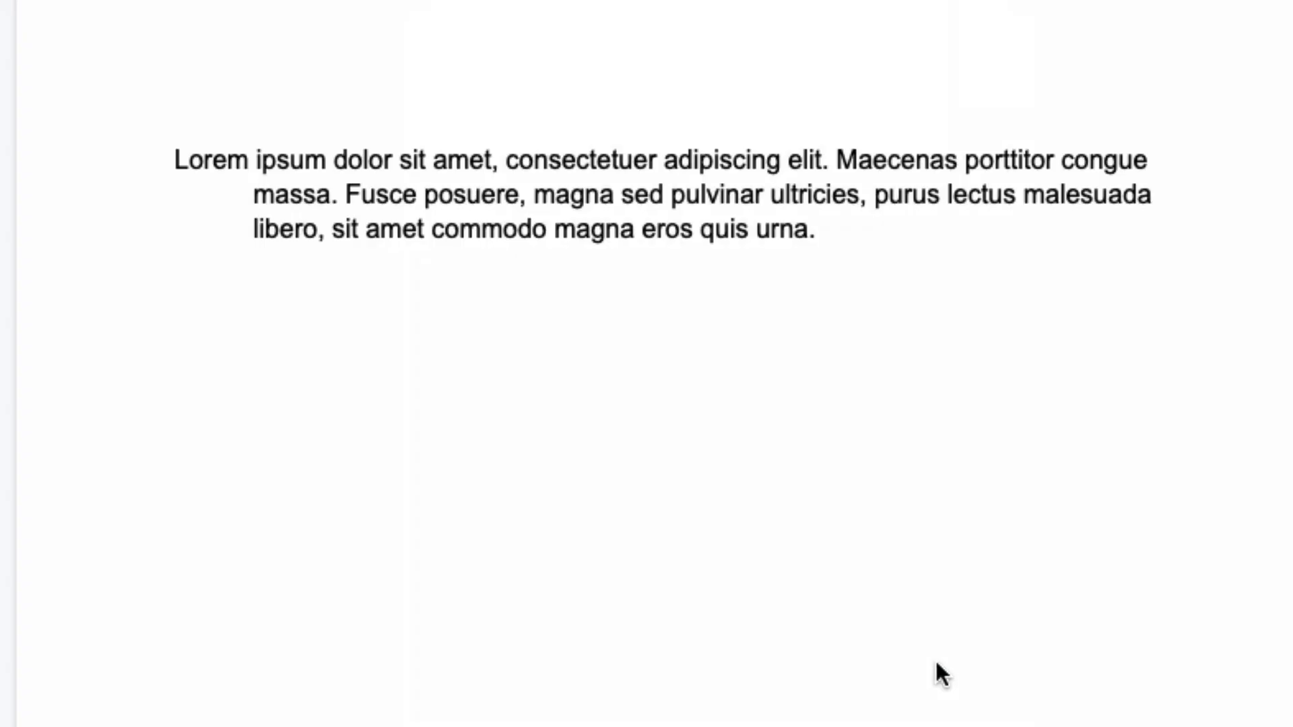